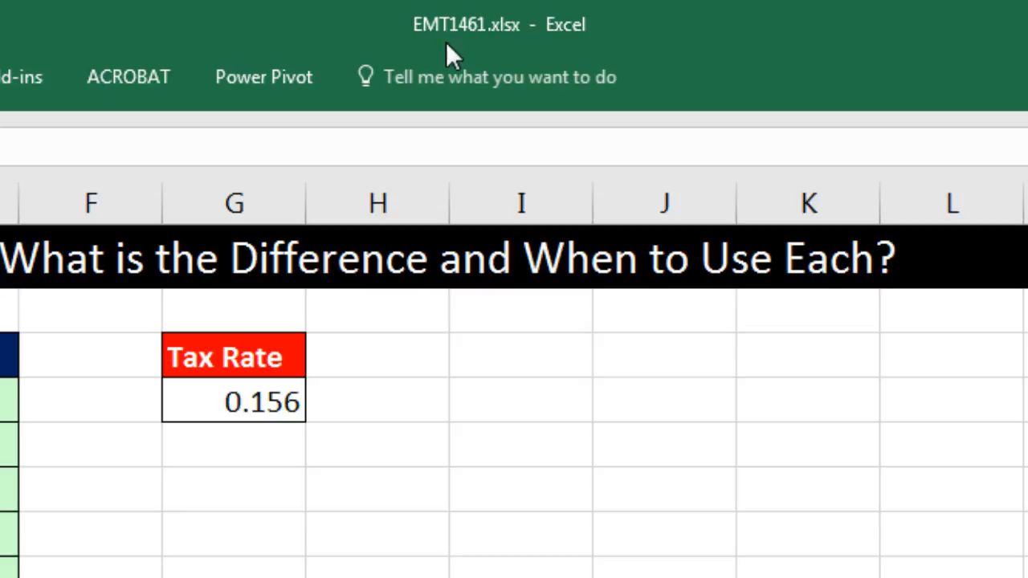
pyautogui.moveTo(581, 49)
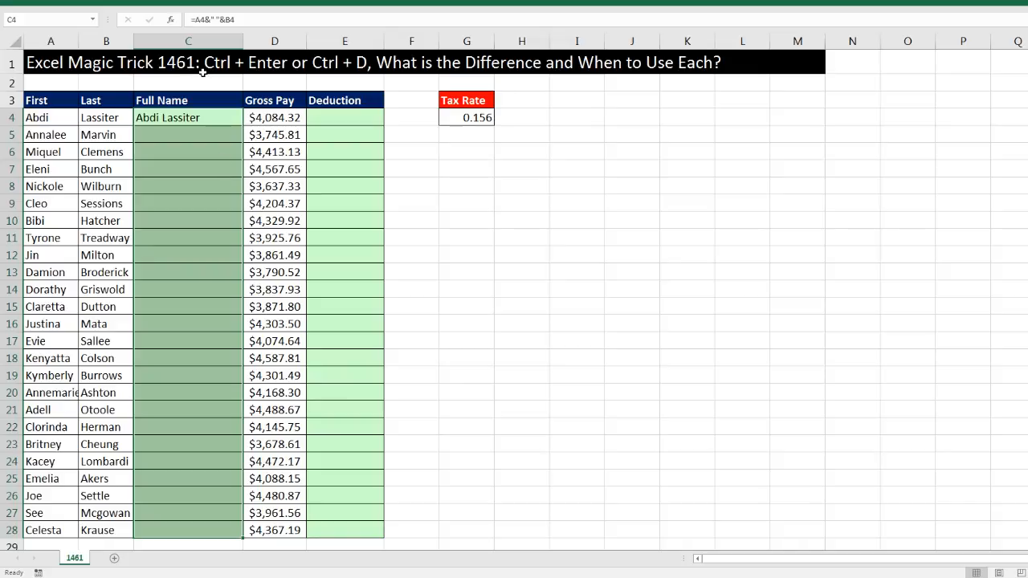
pyautogui.moveTo(312, 77)
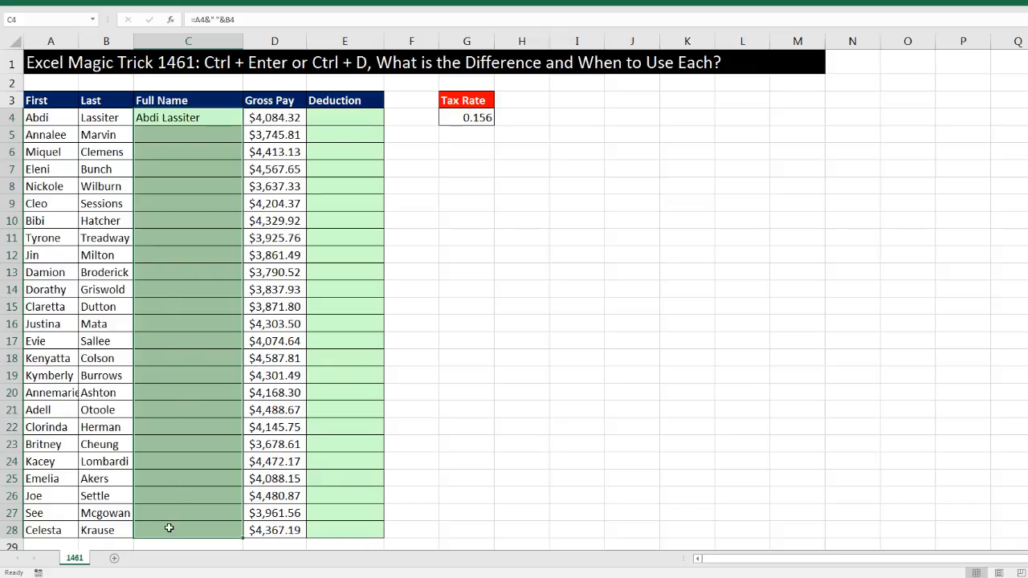
pyautogui.moveTo(520, 368)
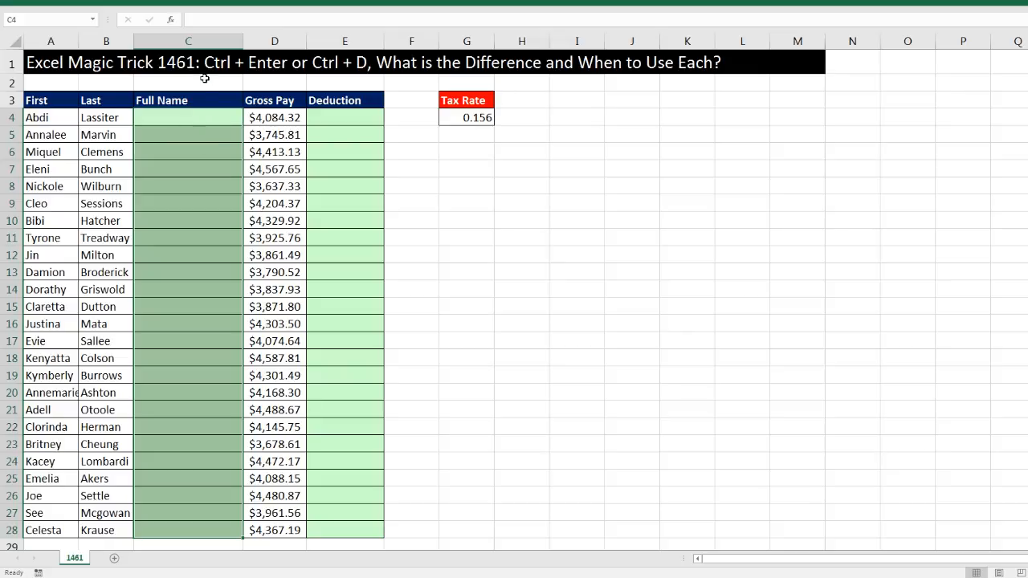
pyautogui.moveTo(194, 148)
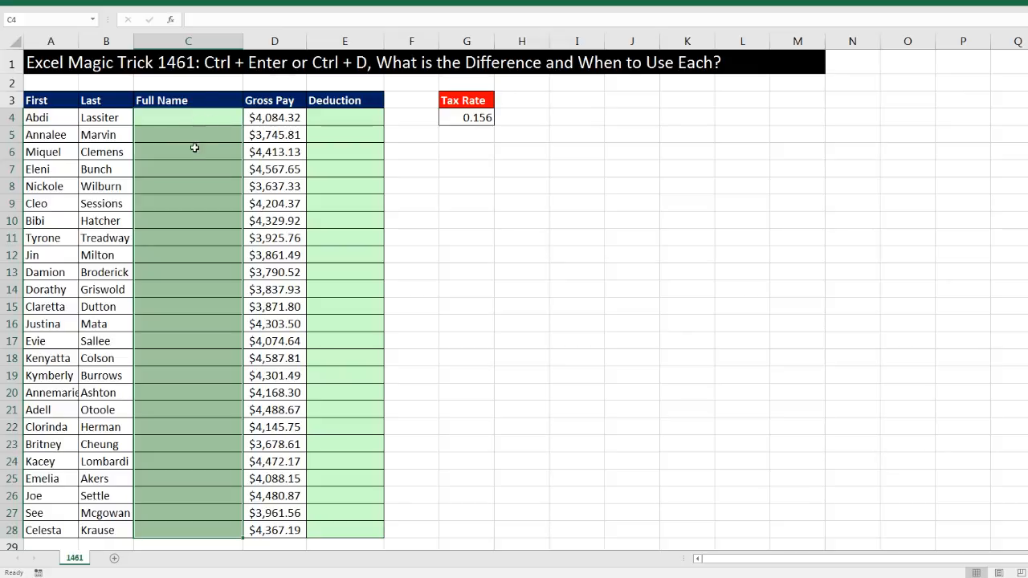
pyautogui.moveTo(187, 247)
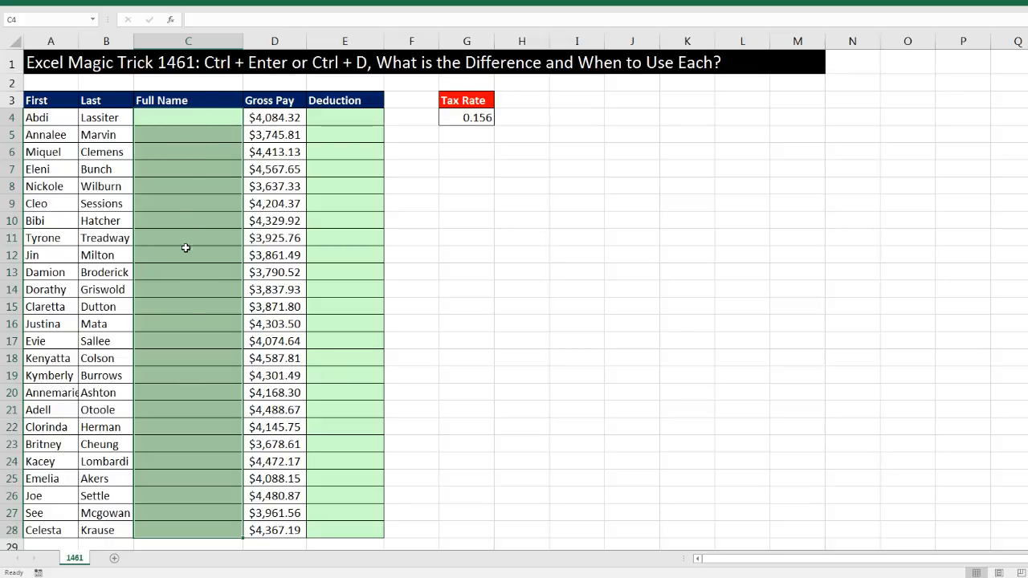
pyautogui.moveTo(199, 346)
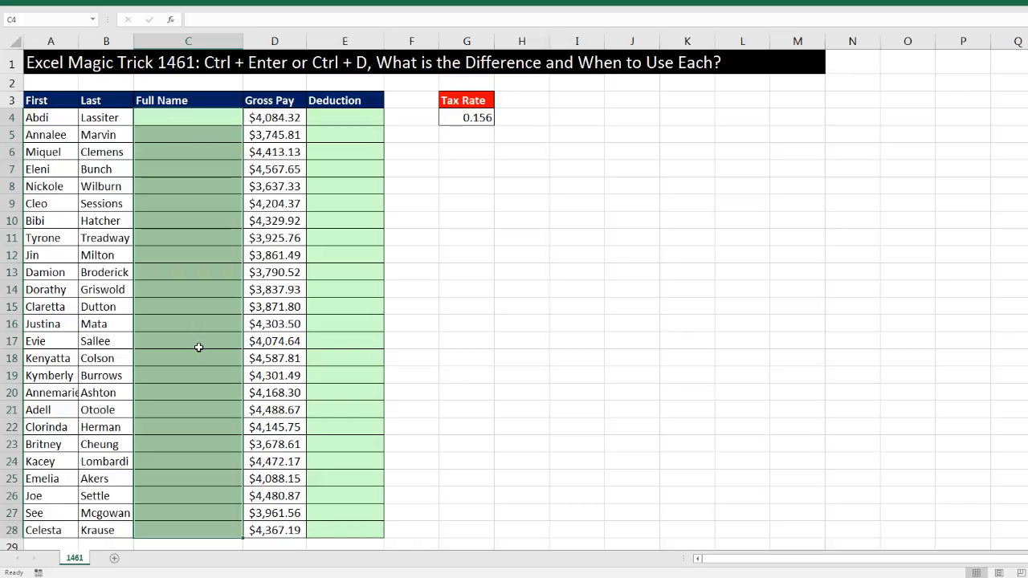
# Build =A4&" "&B4 in C4 to join first name, a space and last name.
pyautogui.write('=')
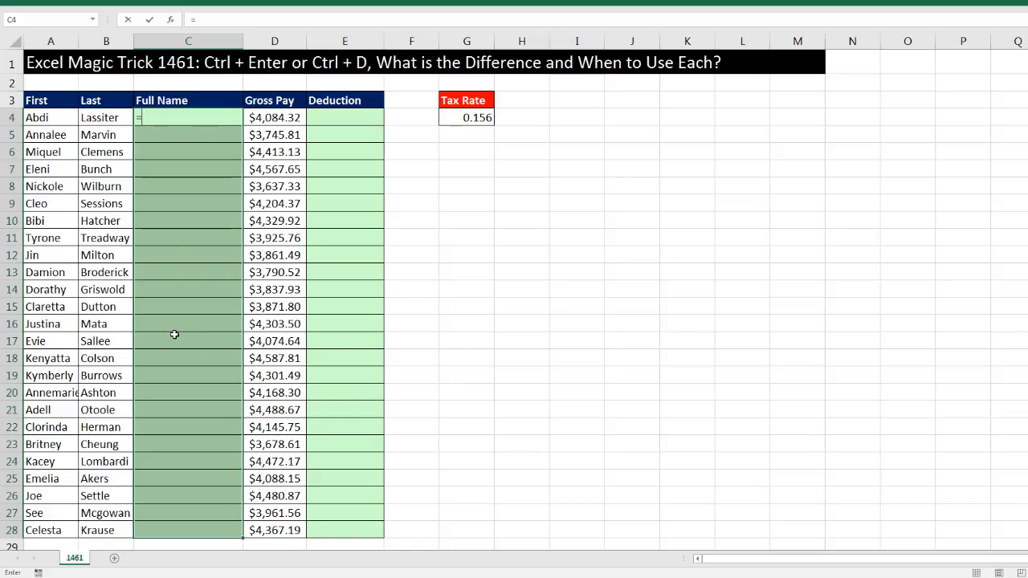
pyautogui.click(49, 117)
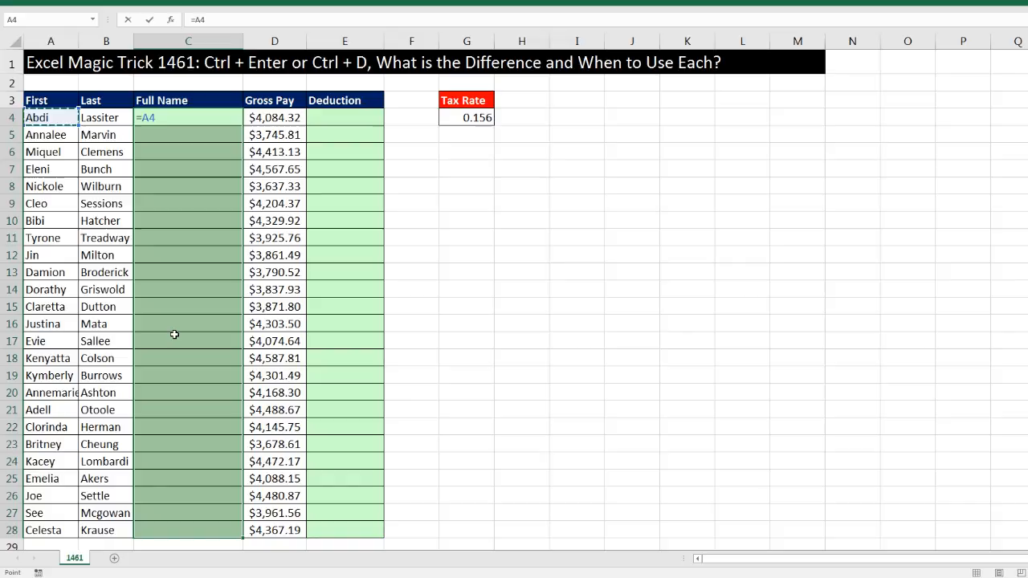
pyautogui.write('&" "&')
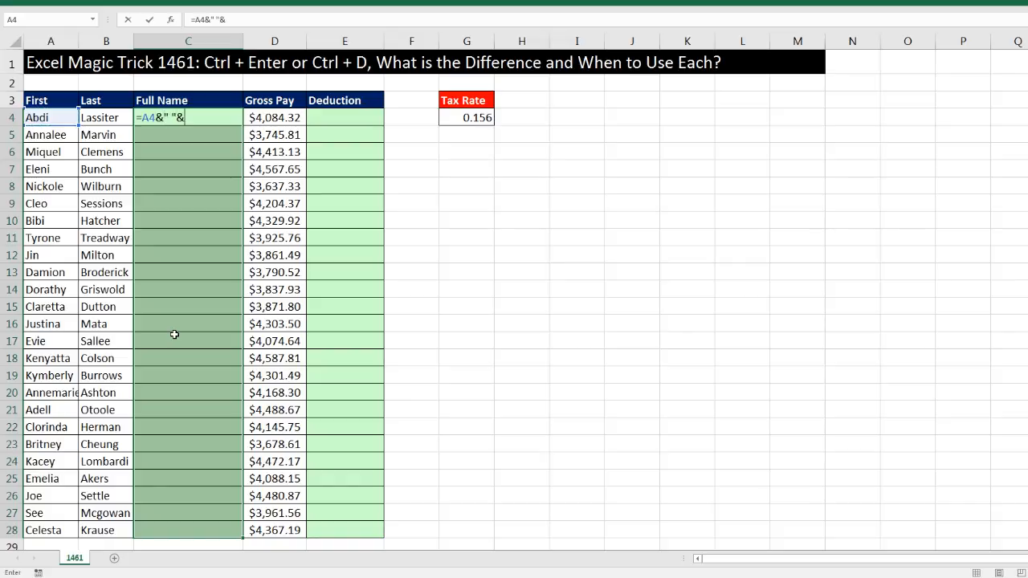
pyautogui.click(106, 118)
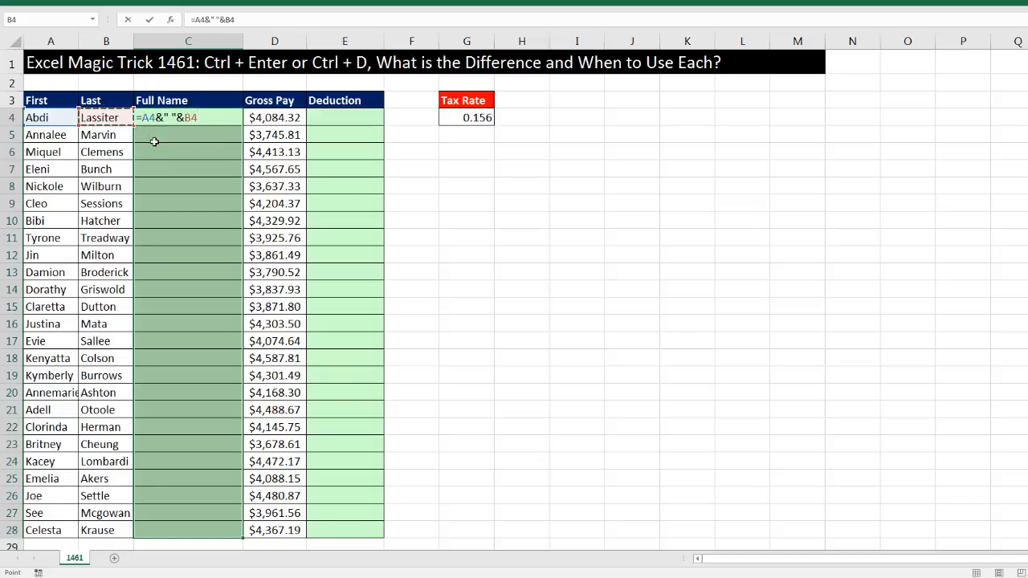
pyautogui.moveTo(176, 243)
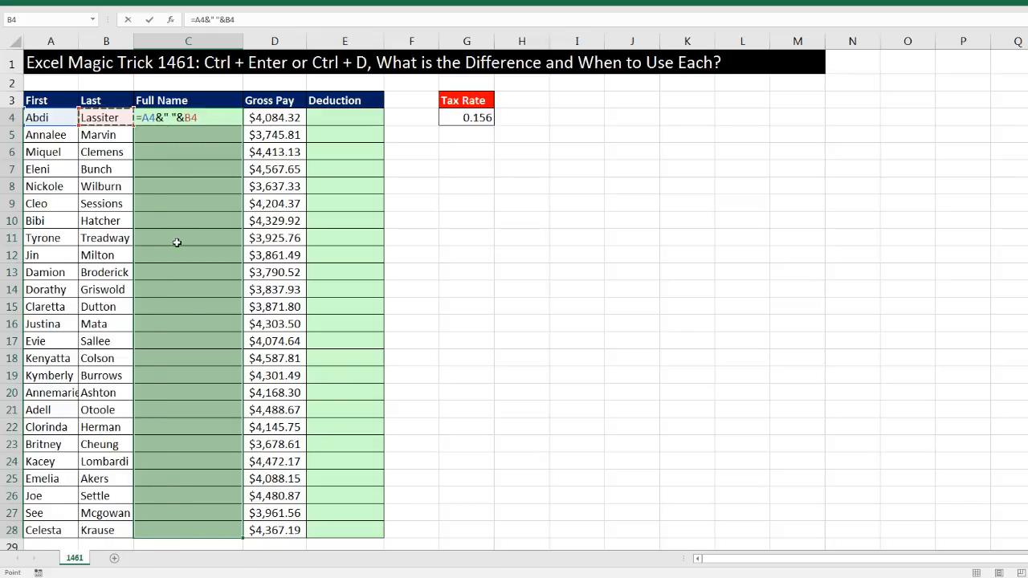
pyautogui.moveTo(263, 212)
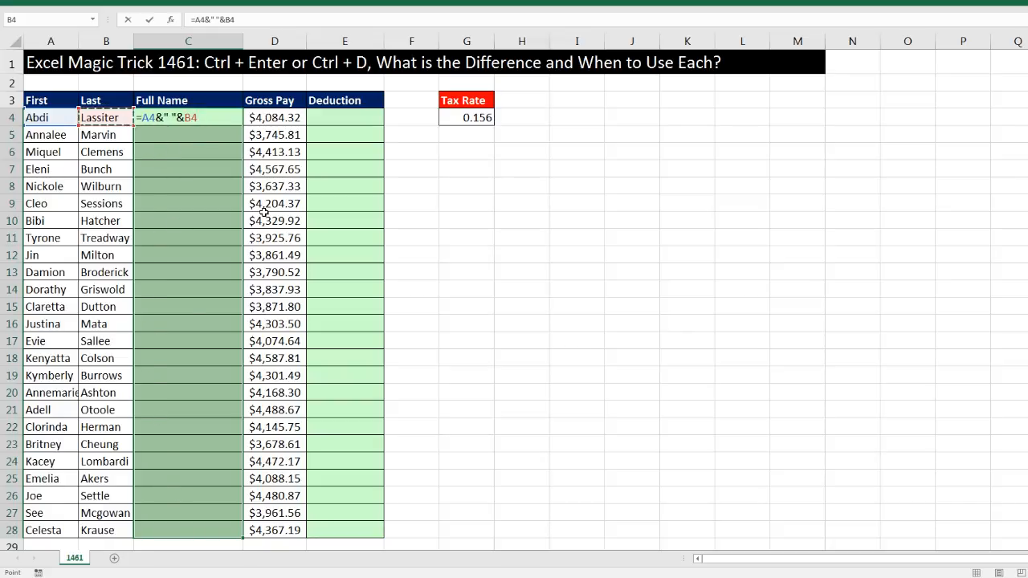
# Enter the name-joining formula into all of C4:C28 at once with Ctrl+Enter.
pyautogui.press('ctrl+enter')
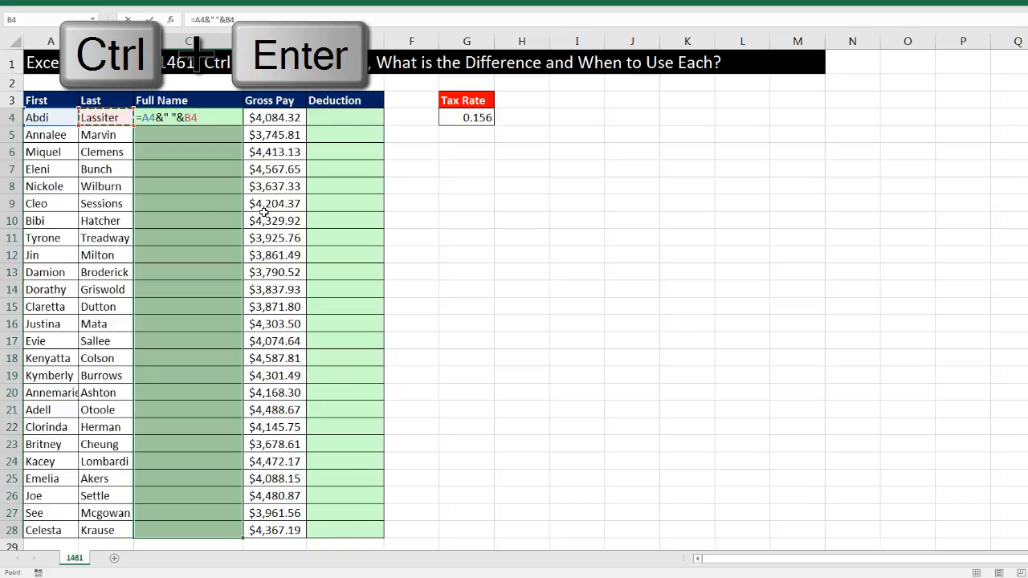
pyautogui.press('Ctrl+Enter')
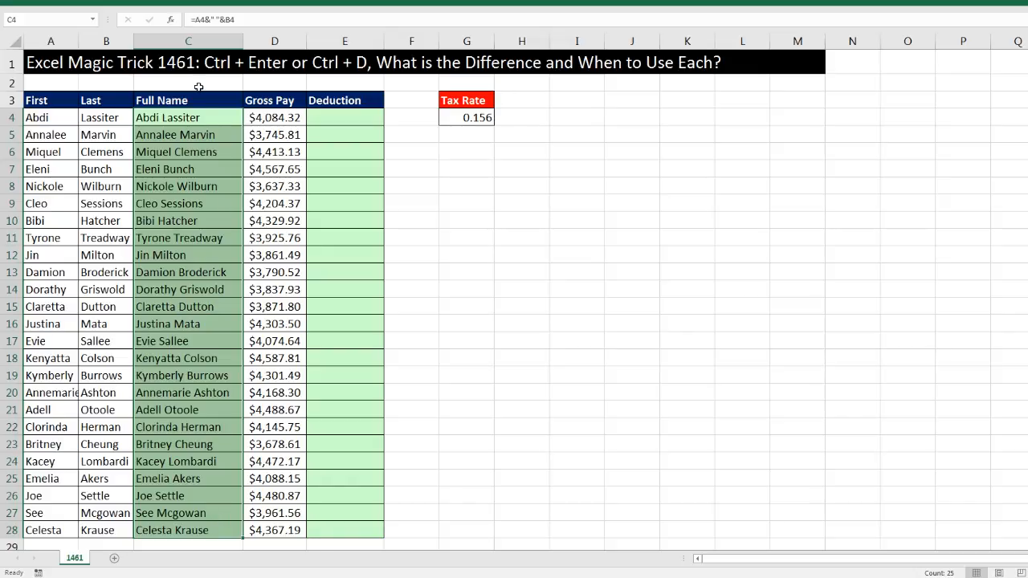
pyautogui.moveTo(238, 20)
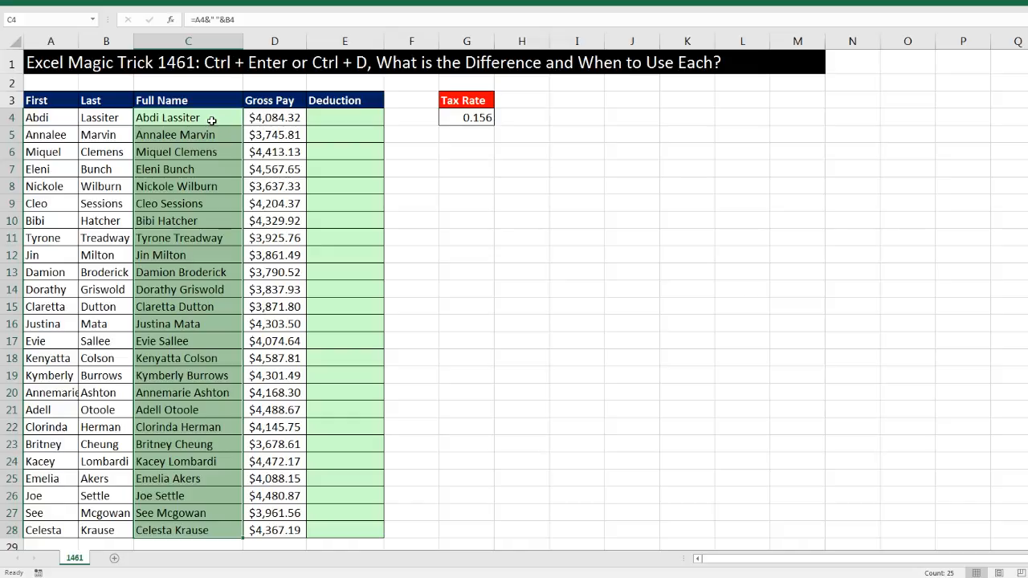
pyautogui.moveTo(209, 119)
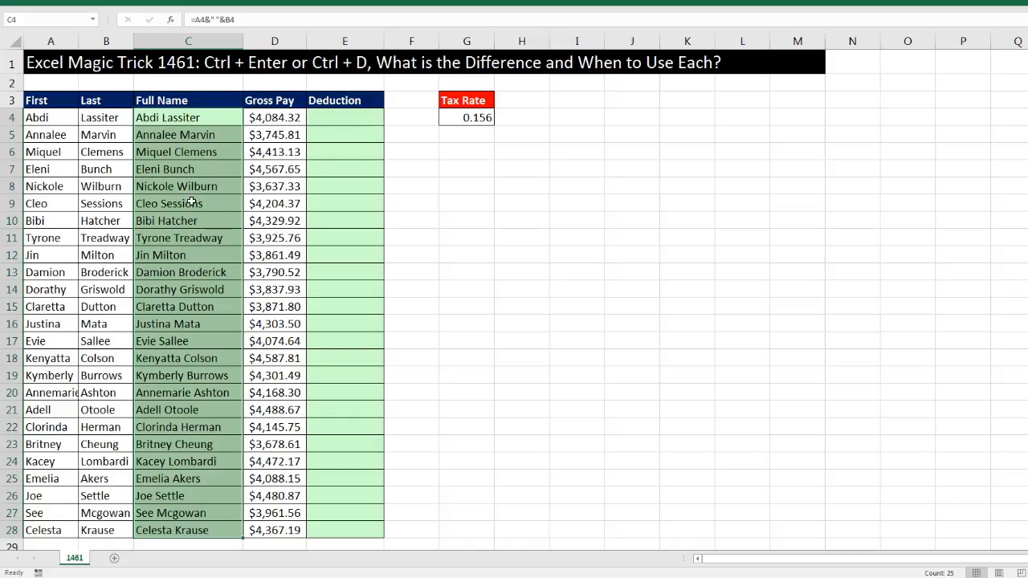
pyautogui.moveTo(216, 311)
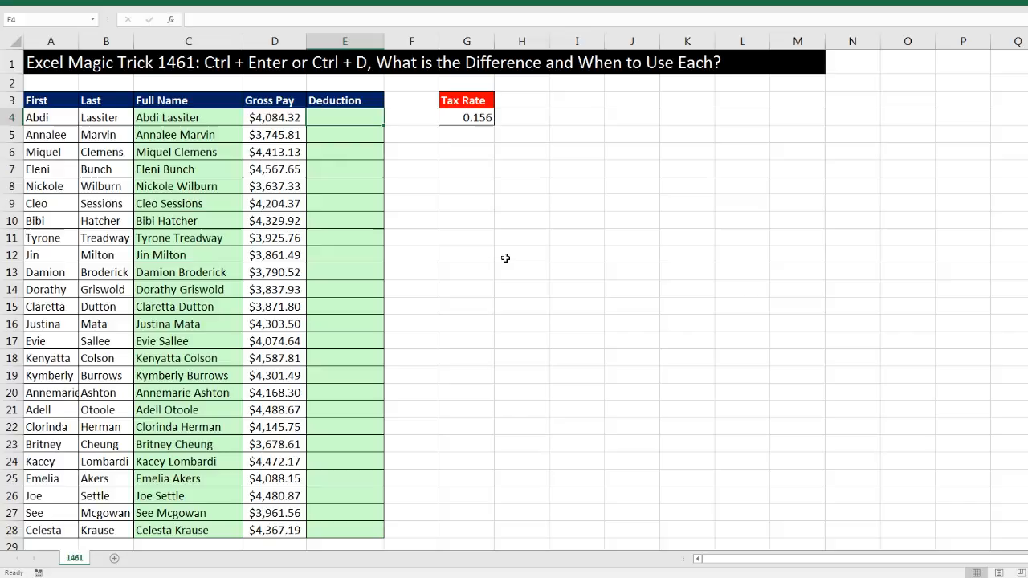
# Start =D4* in E4 referencing the tax rate G4 locked as $G$4.
pyautogui.write('=D4*')
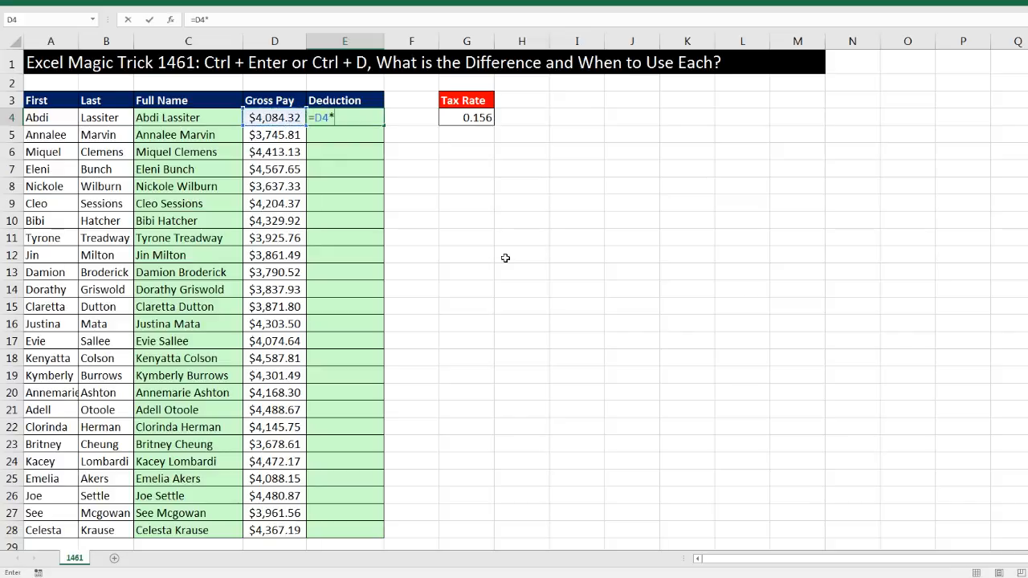
pyautogui.click(466, 117)
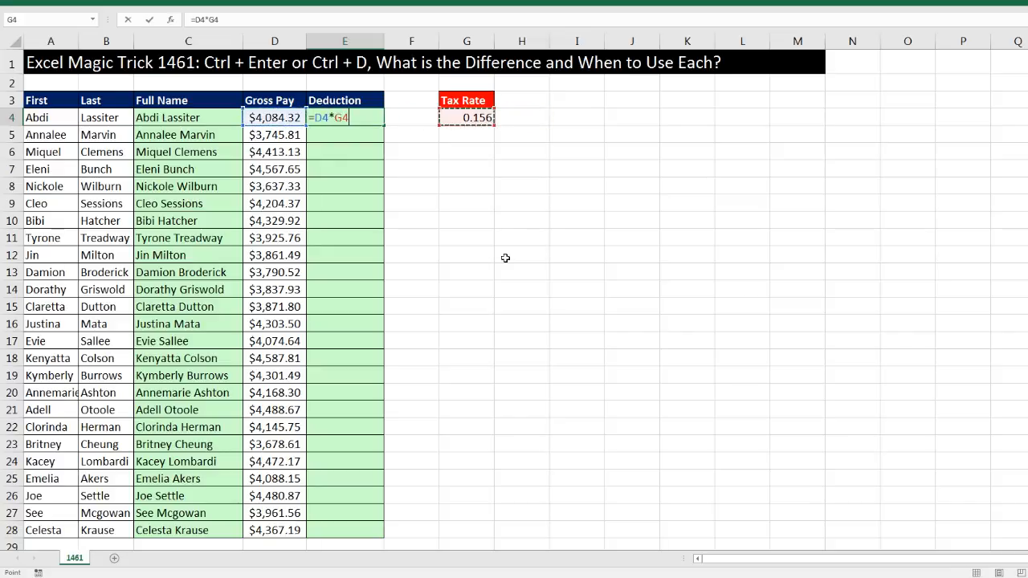
pyautogui.press('f4')
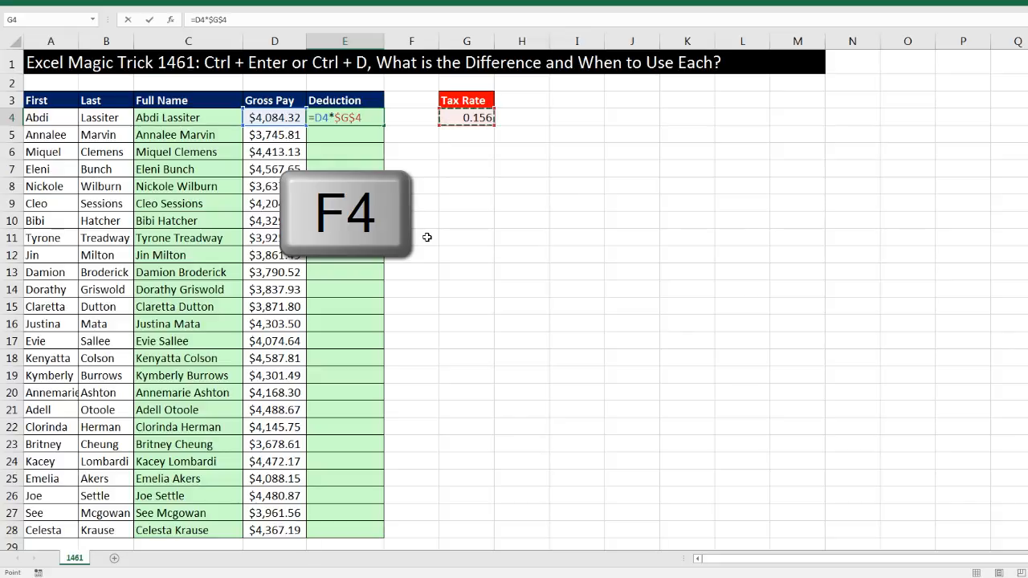
pyautogui.press('f4')
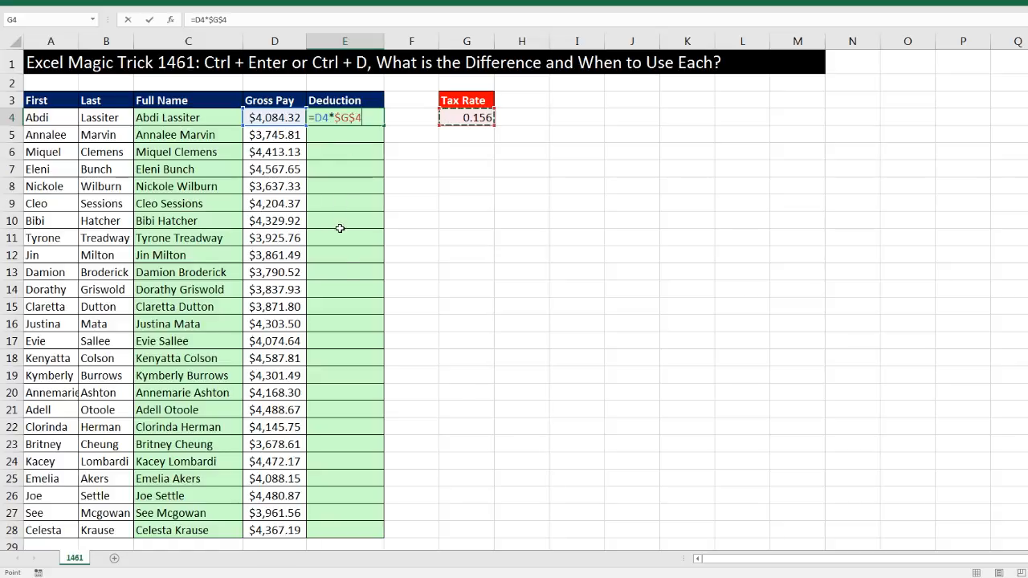
pyautogui.moveTo(344, 272)
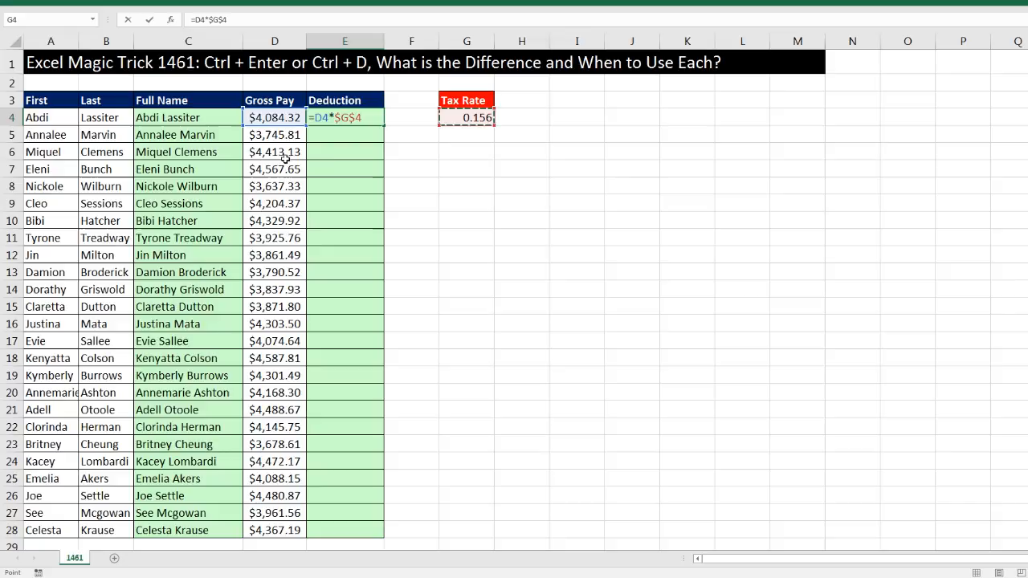
pyautogui.moveTo(347, 173)
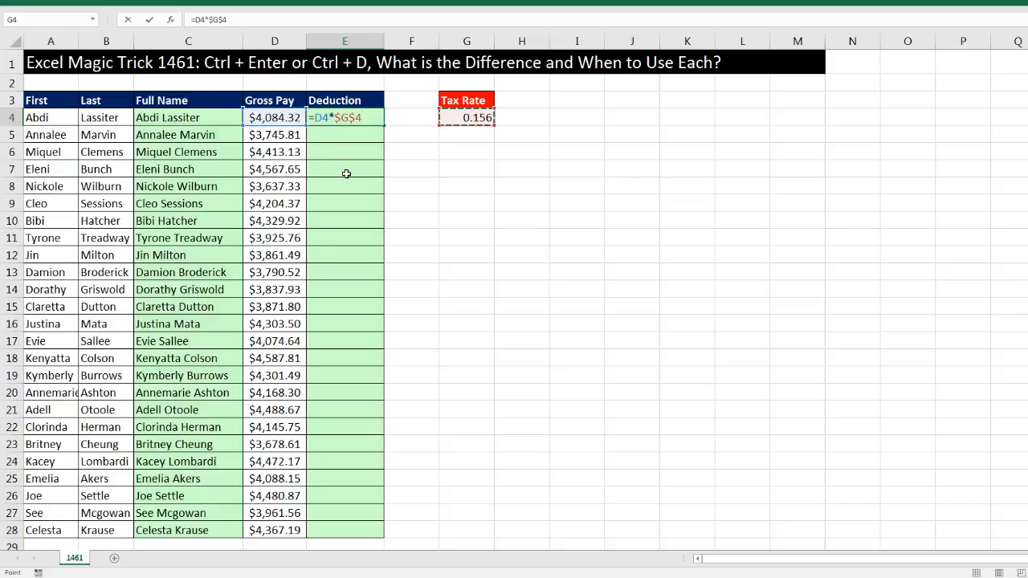
# Commit =D4*$G$4 in E4 so the first deduction shows $637.15.
pyautogui.press('Enter')
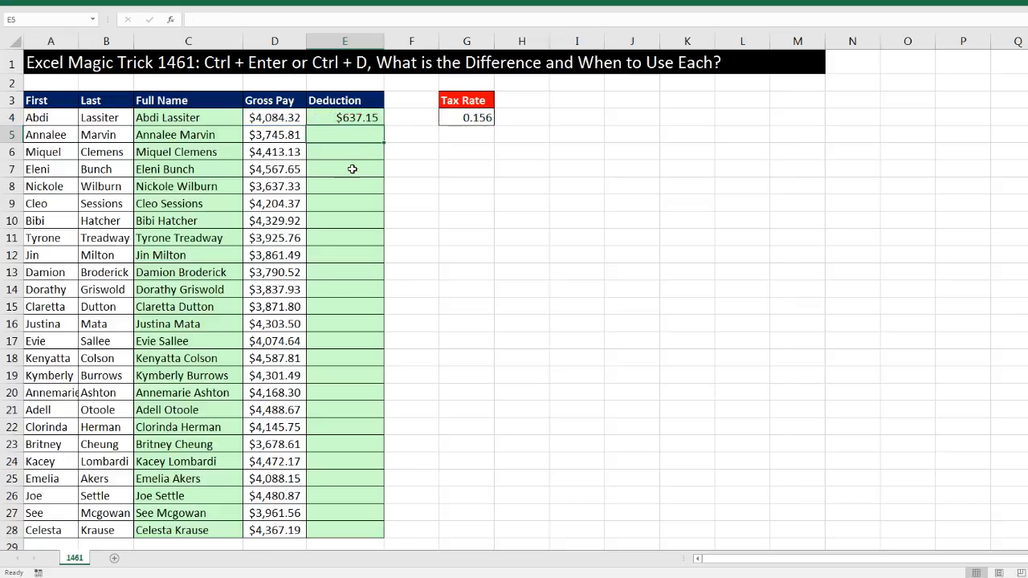
pyautogui.click(344, 117)
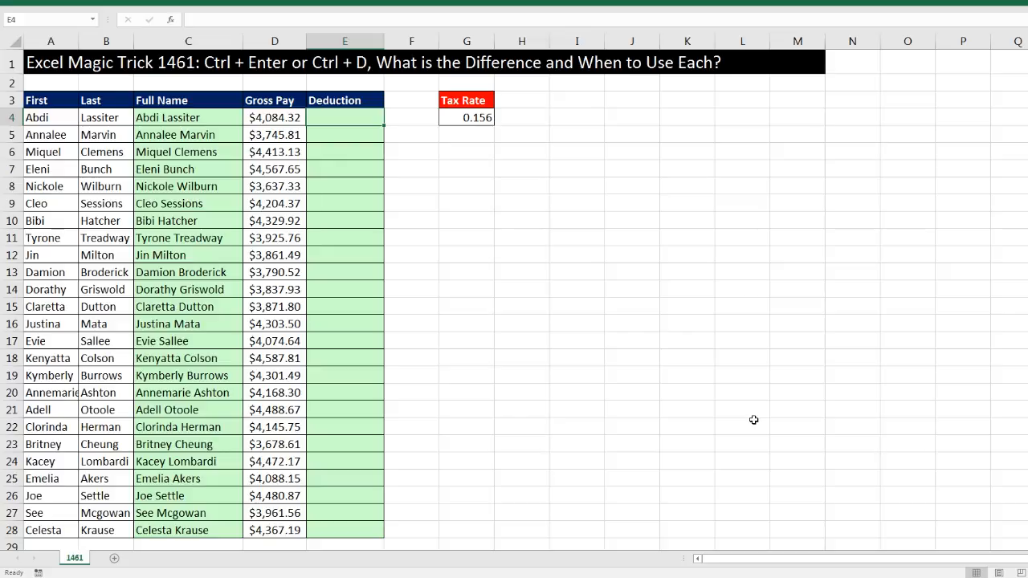
pyautogui.write('=D4*G4')
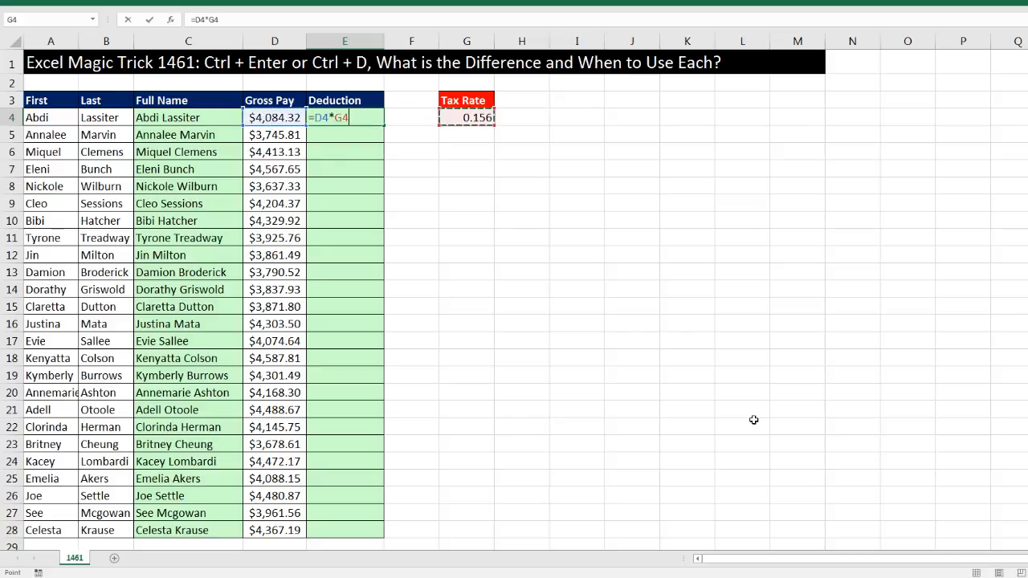
pyautogui.press('f4')
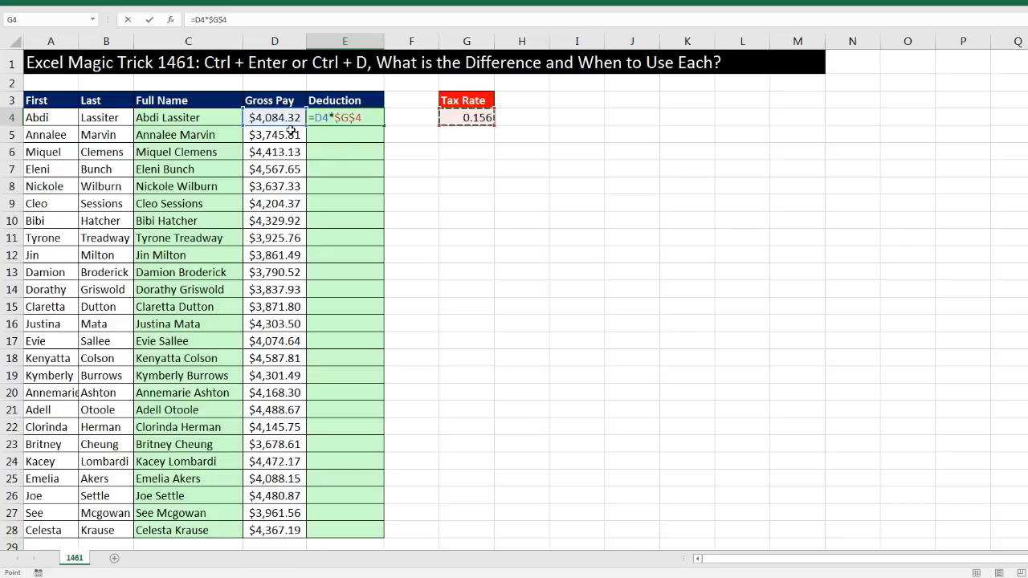
pyautogui.moveTo(392, 160)
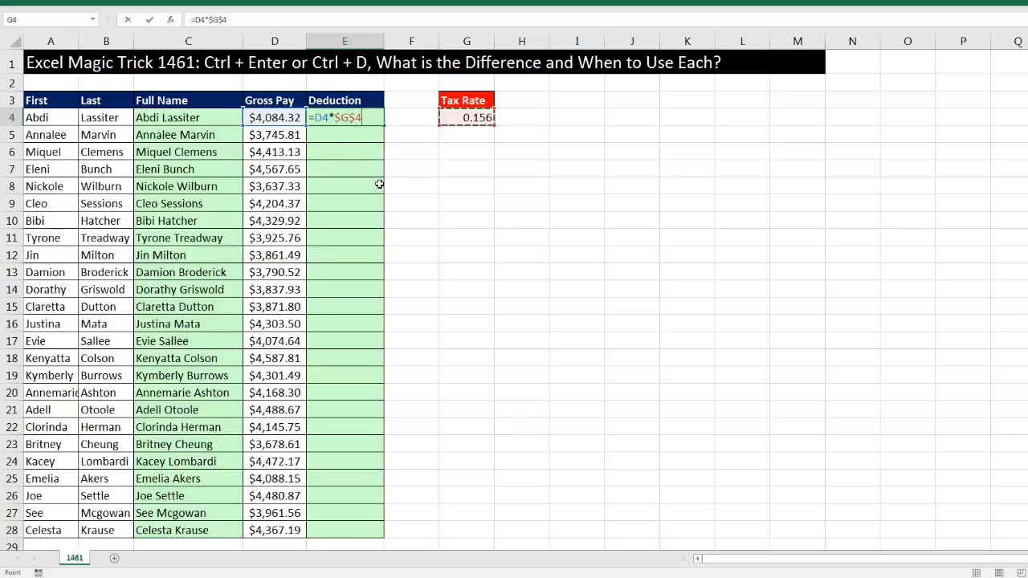
pyautogui.press('ctrl+enter')
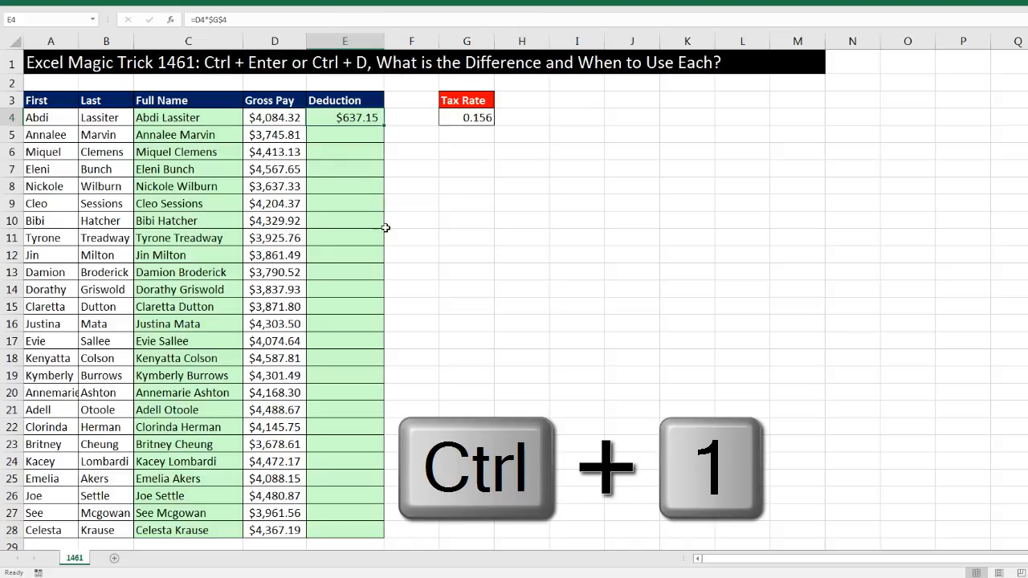
# Show E4 as General and fill the deduction formula down E4:E28 (637.15392 to 681.28164).
pyautogui.press('ctrl+1')
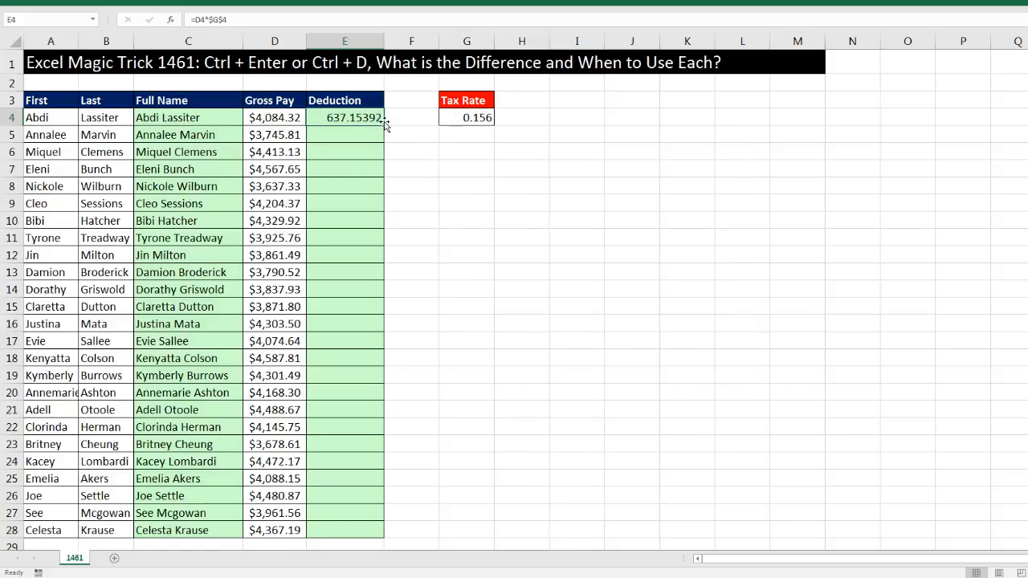
pyautogui.press('ctrl+d')
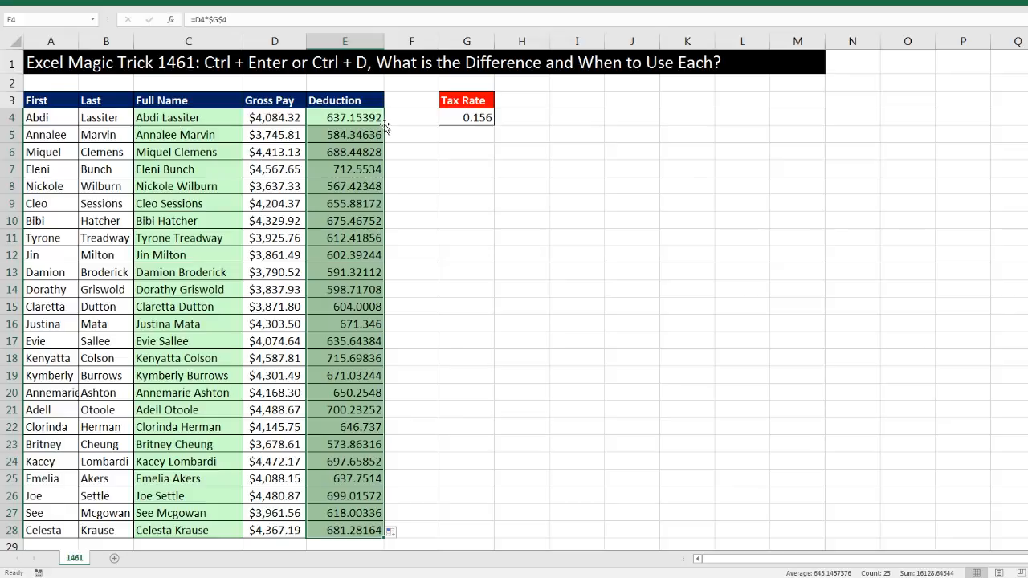
pyautogui.moveTo(376, 77)
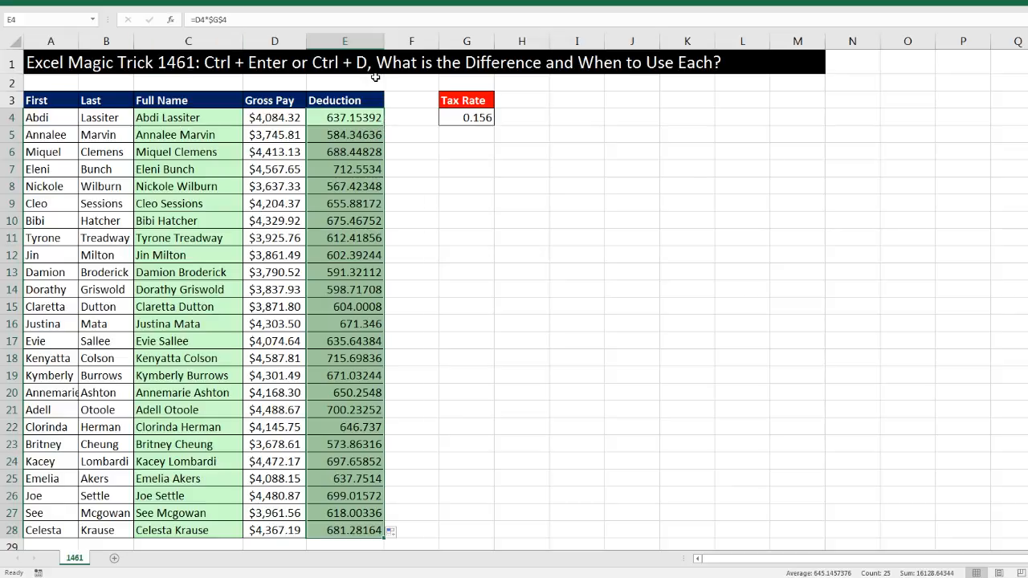
pyautogui.moveTo(367, 110)
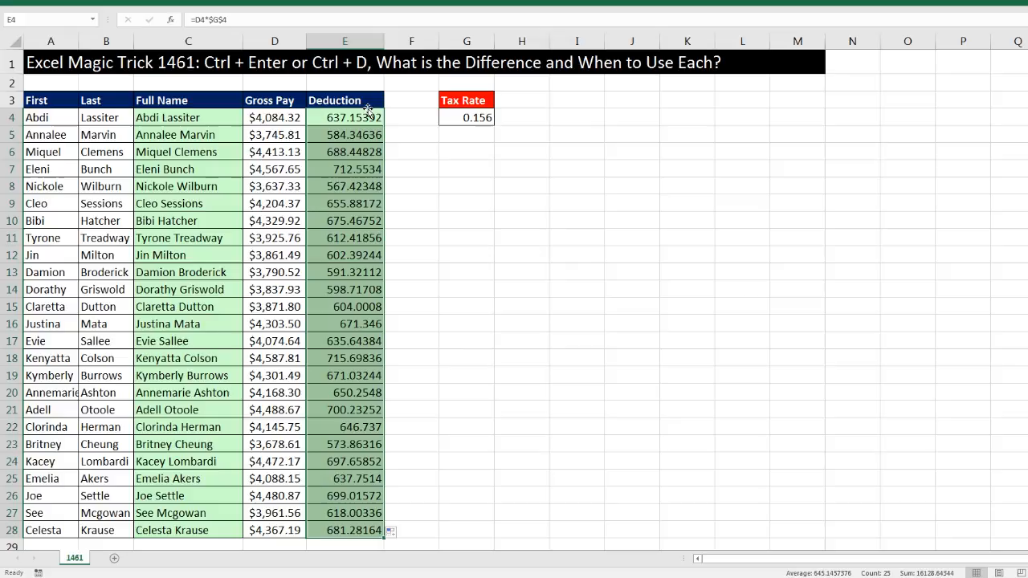
pyautogui.moveTo(376, 235)
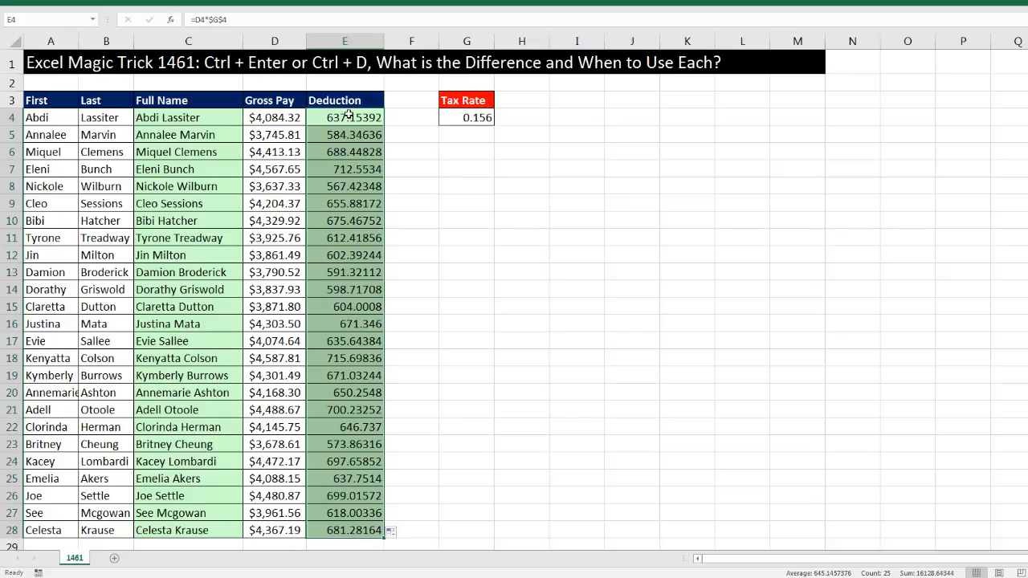
pyautogui.moveTo(345, 289)
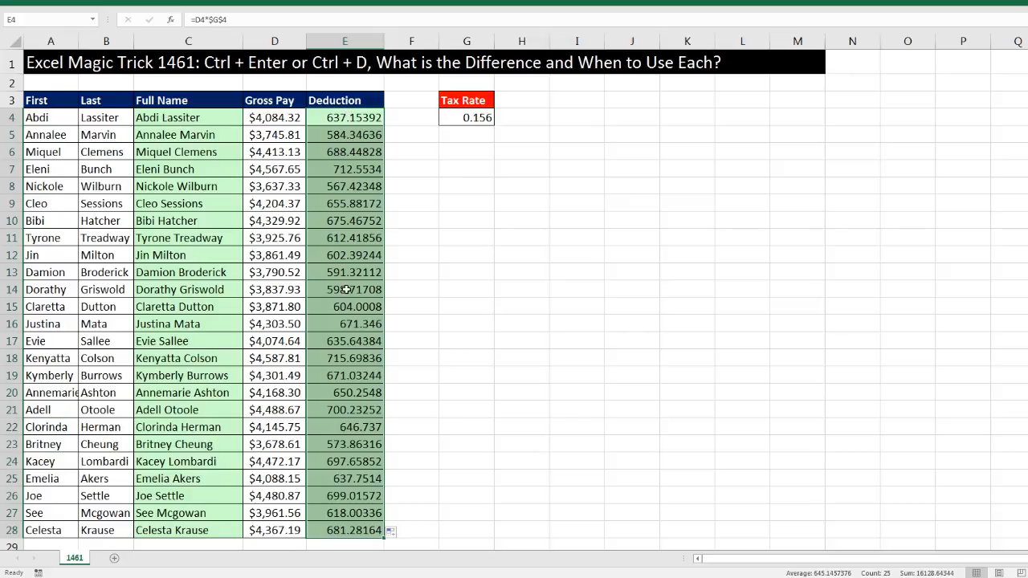
pyautogui.moveTo(375, 135)
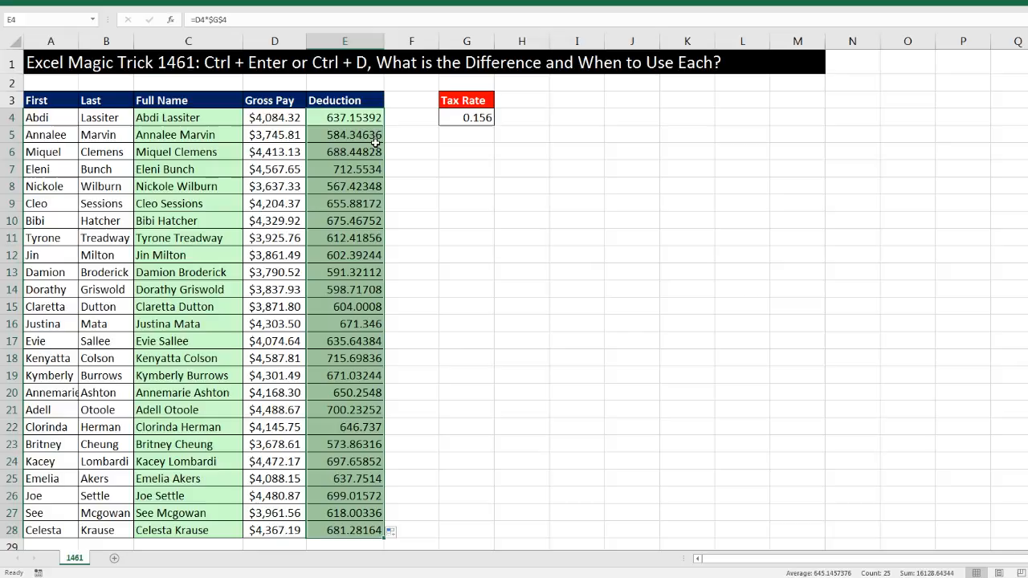
# Reopen the =D4*$G$4 formula in E4 for editing.
pyautogui.press('f2')
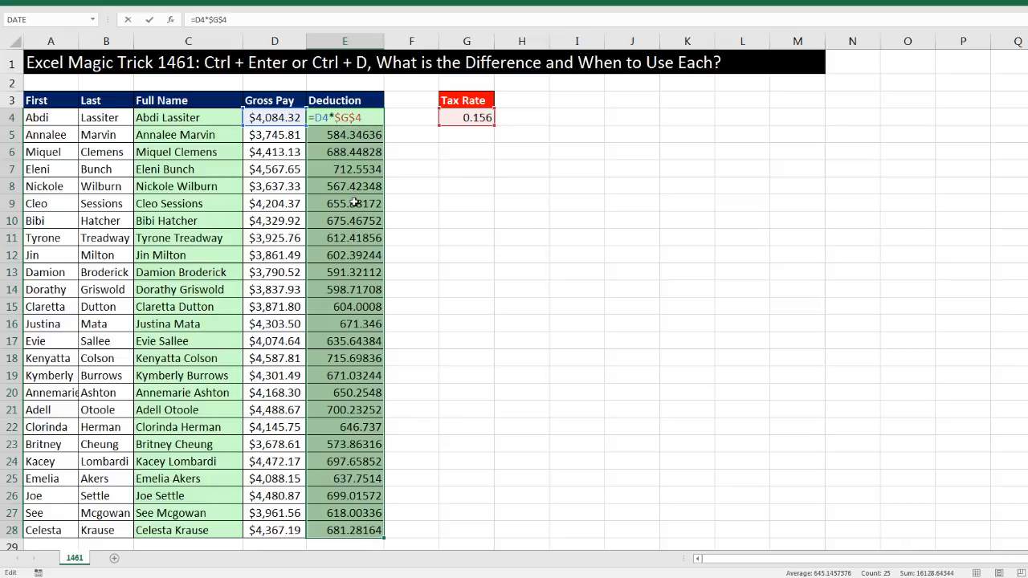
# Wrap E4's formula as =ROUND(D4*$G$4,2) to round deductions to two decimals.
pyautogui.write('=ROUND(')
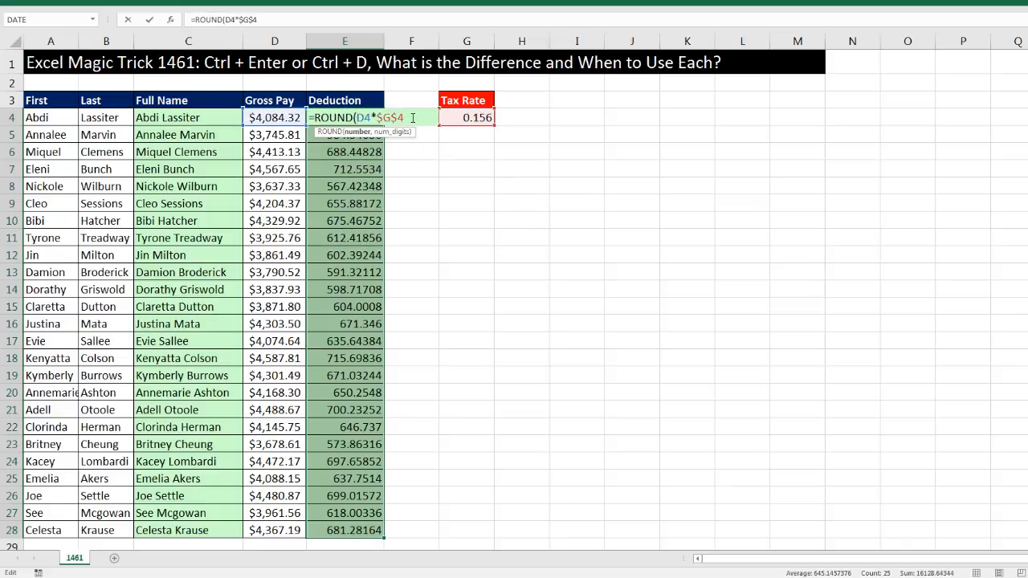
pyautogui.write(',2')
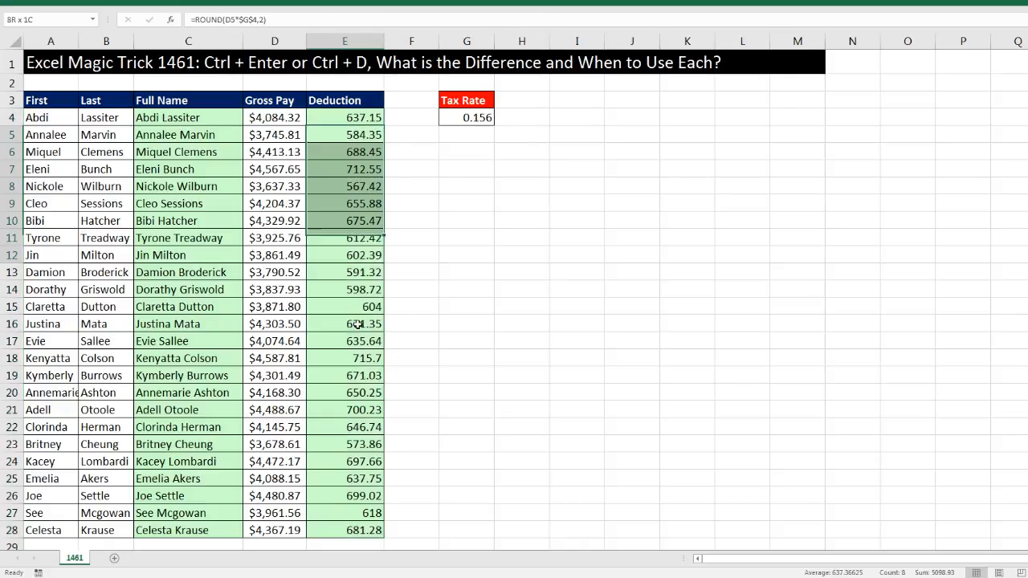
# Commit the rounded formula so E4 shows 637.15 with rows 5-28 cleared.
pyautogui.press('Delete')
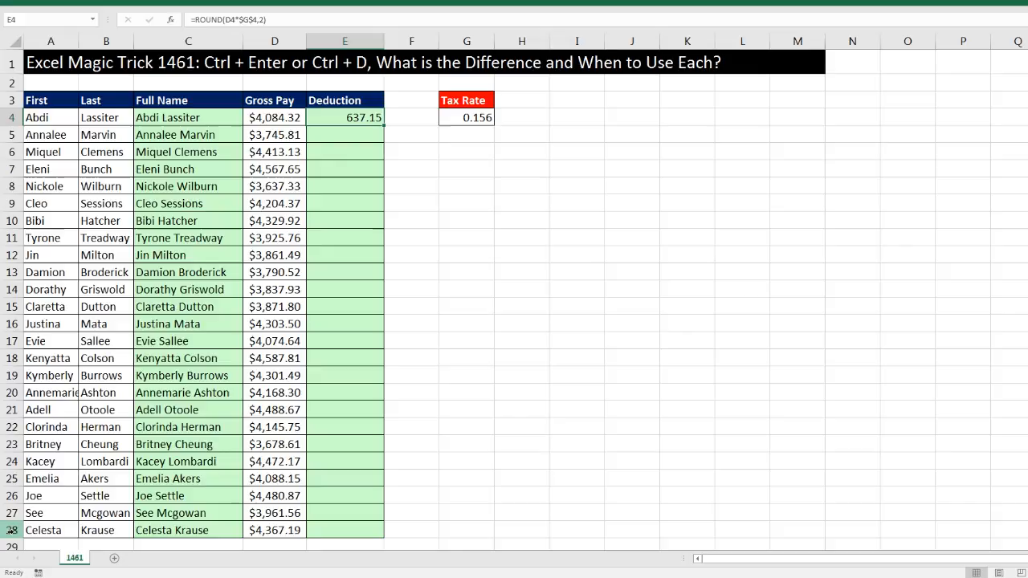
pyautogui.moveTo(360, 542)
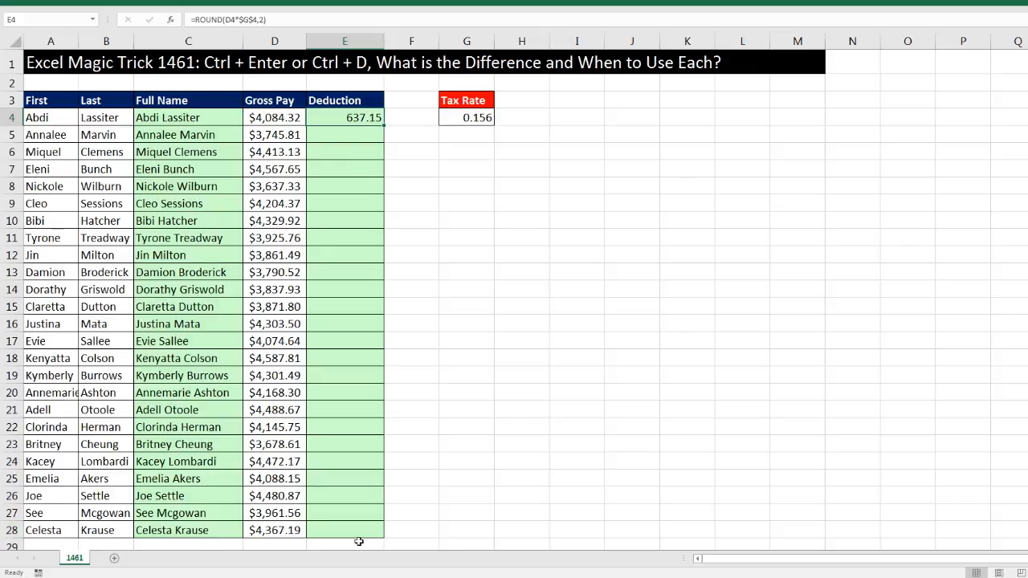
pyautogui.moveTo(357, 540)
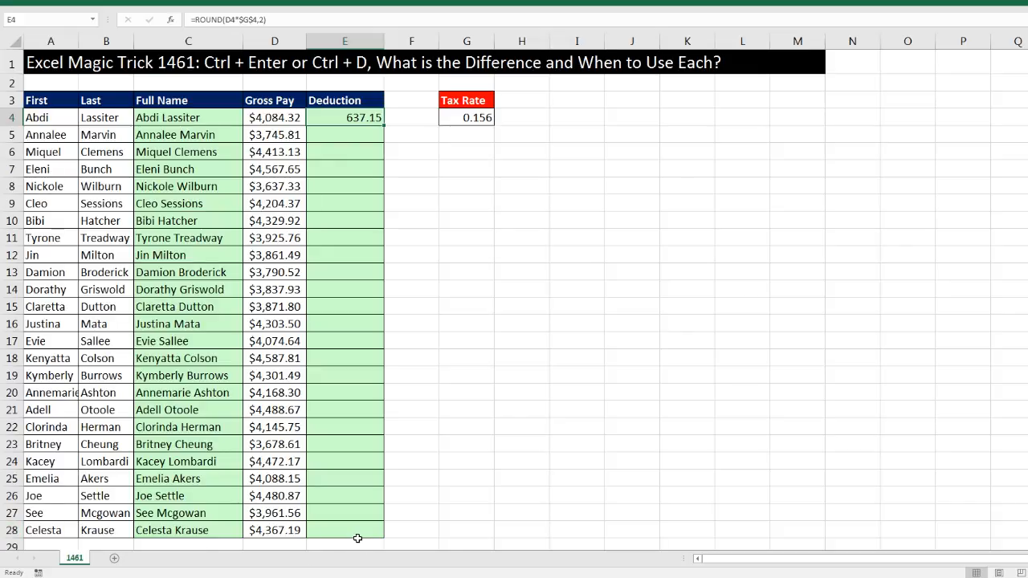
pyautogui.moveTo(363, 537)
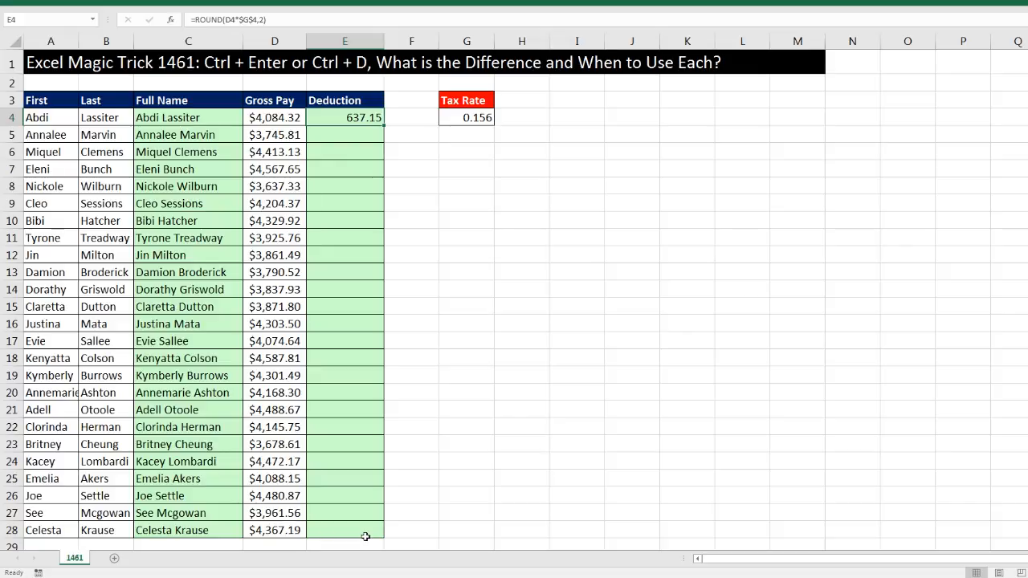
pyautogui.moveTo(343, 119)
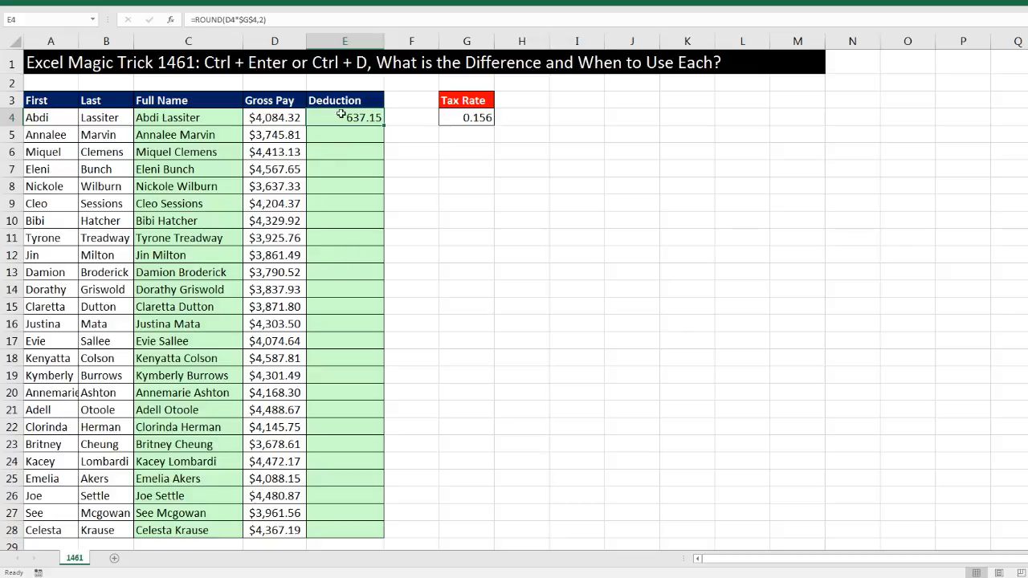
pyautogui.moveTo(456, 264)
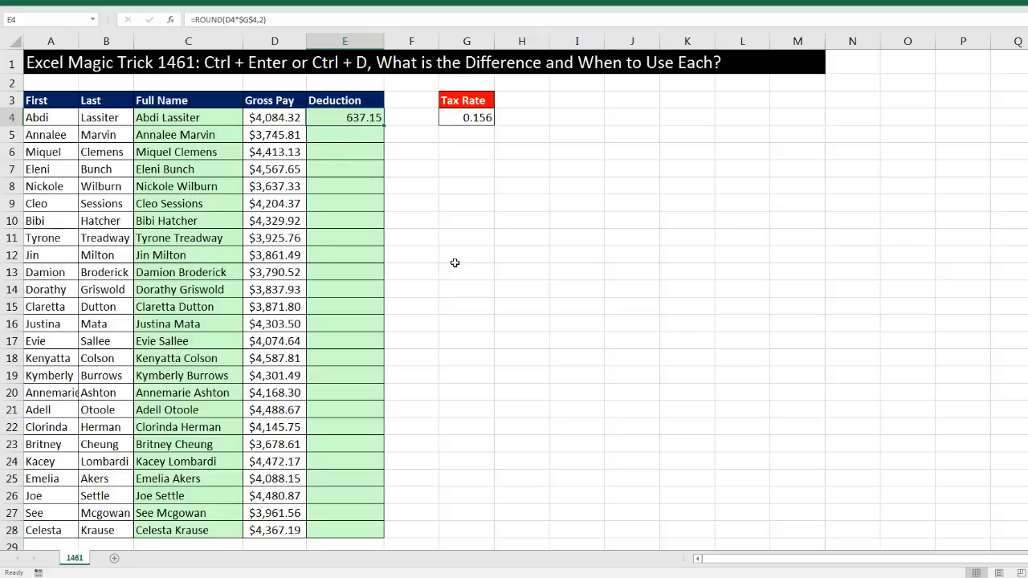
# Fill the ROUND formula down E4:E28 with Ctrl+D, ending at 681.28.
pyautogui.click(275, 117)
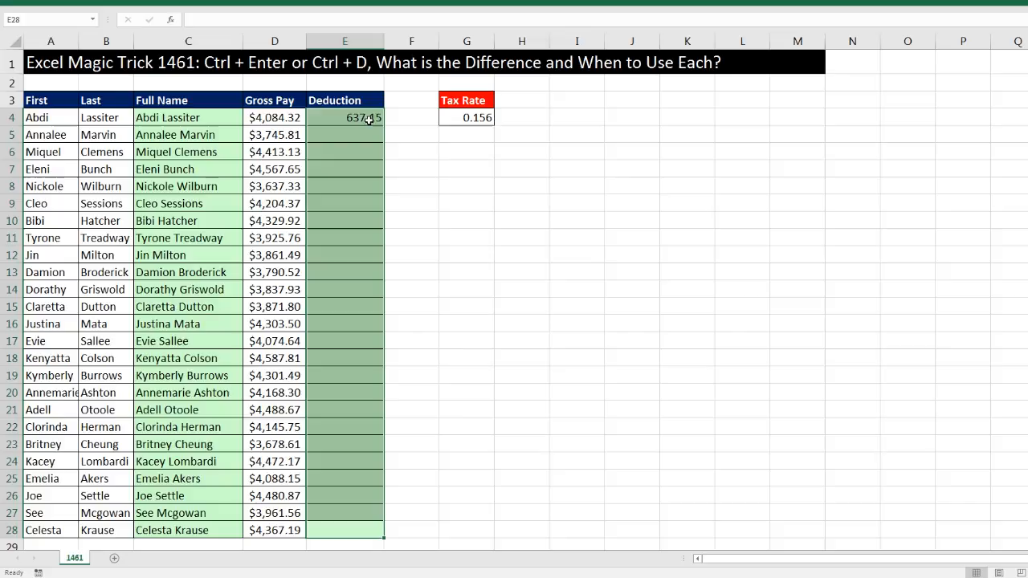
pyautogui.press('ctrl+d')
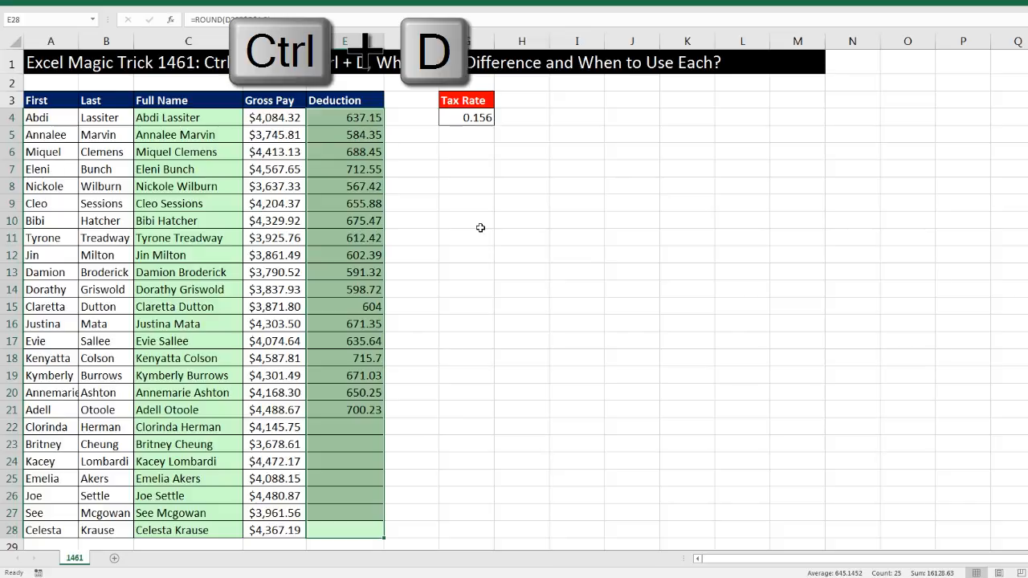
pyautogui.press('ctrl+d')
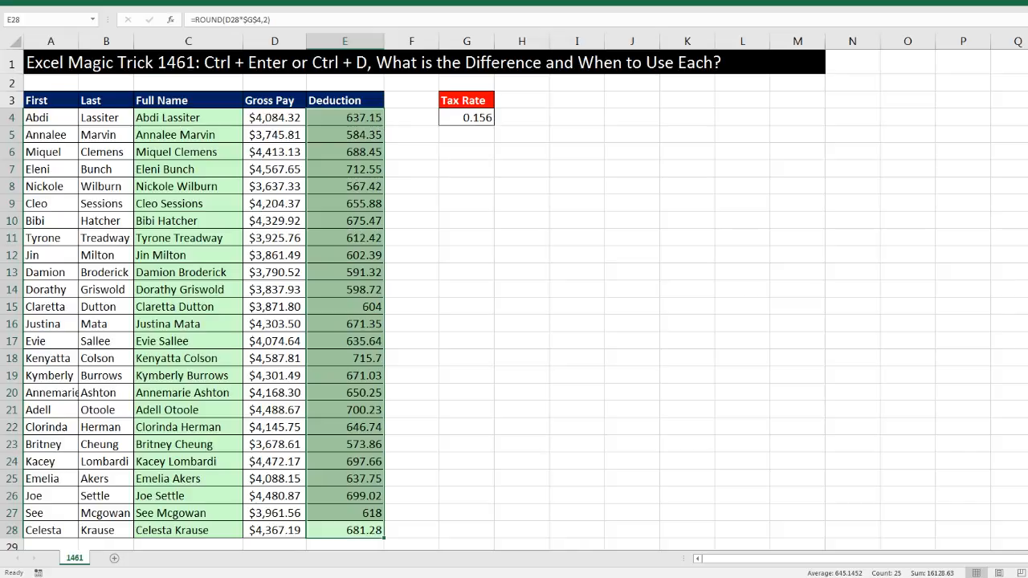
pyautogui.moveTo(199, 80)
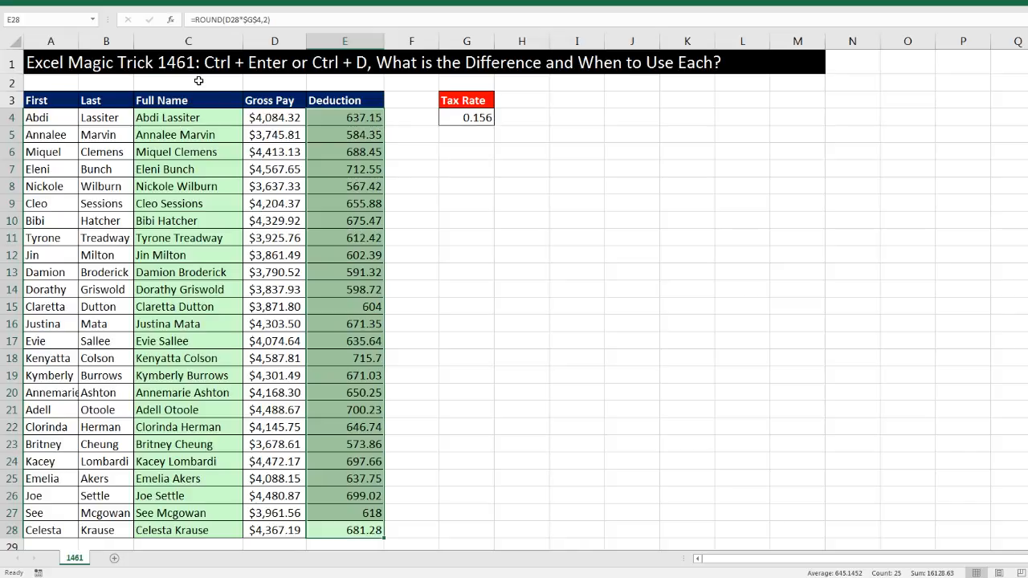
pyautogui.moveTo(379, 71)
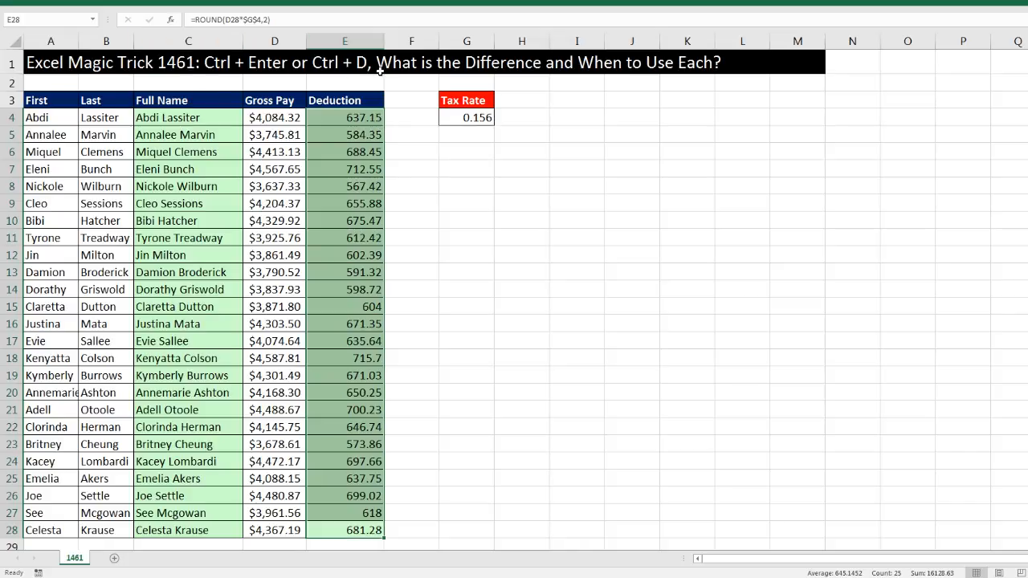